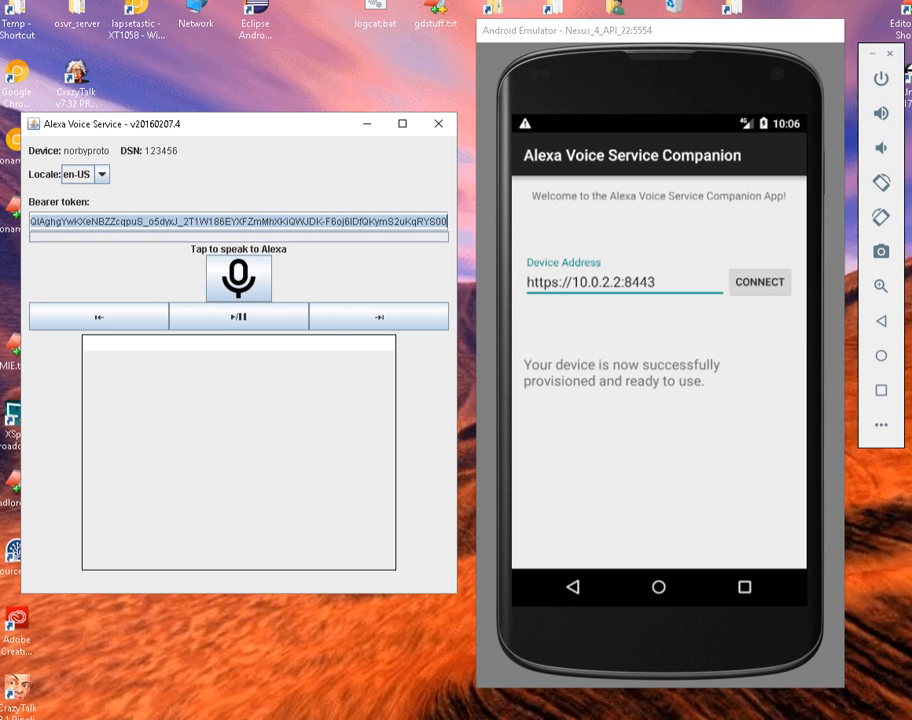
# Step: Record a spoken weather question via the microphone button and send it to Alexa
pyautogui.click(238, 278)
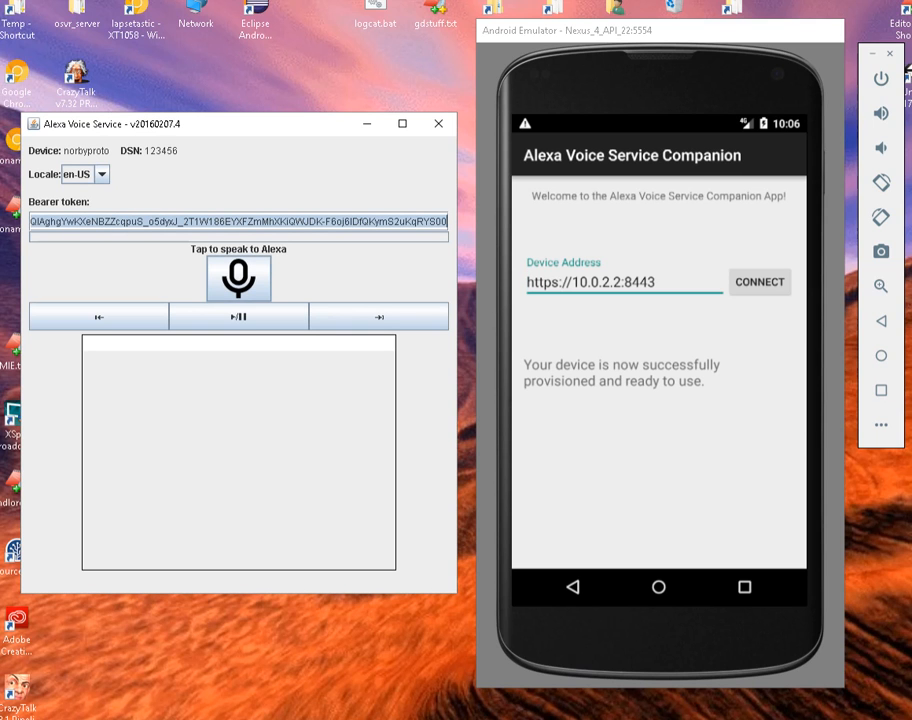
pyautogui.click(238, 278)
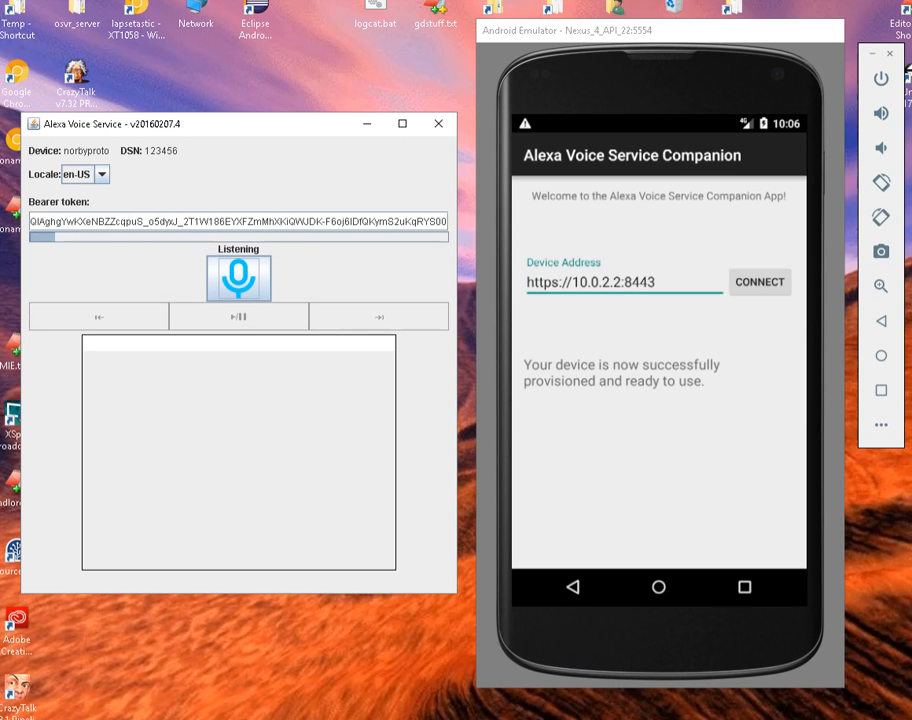
pyautogui.click(238, 278)
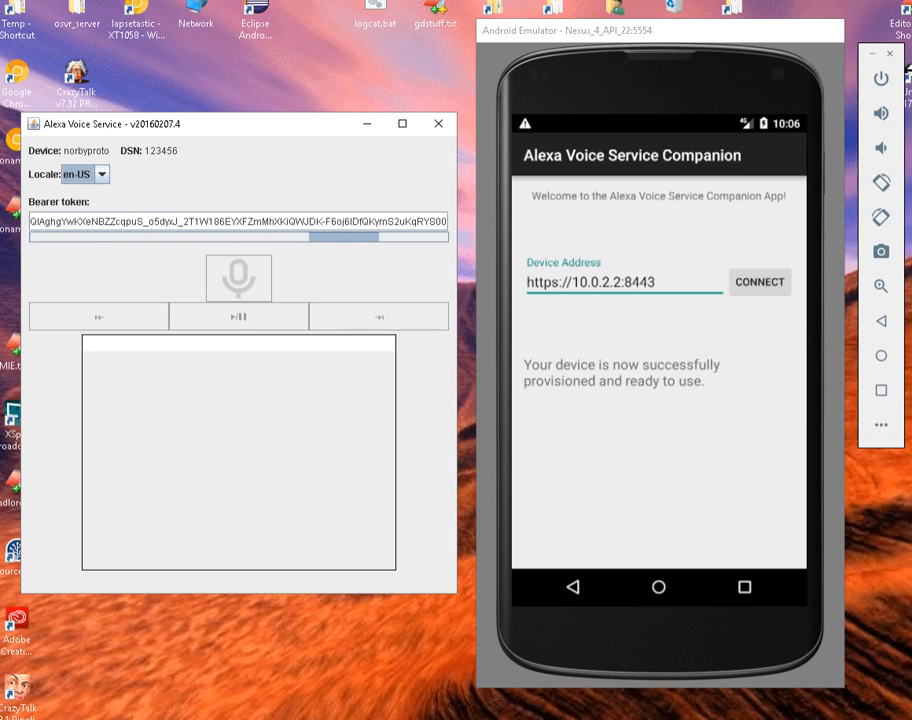